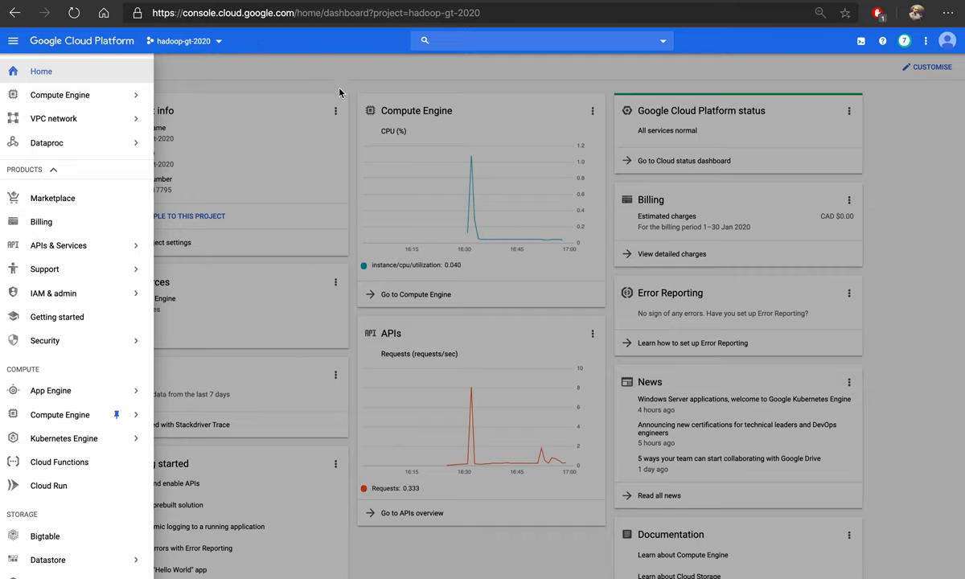
pyautogui.moveTo(338, 92)
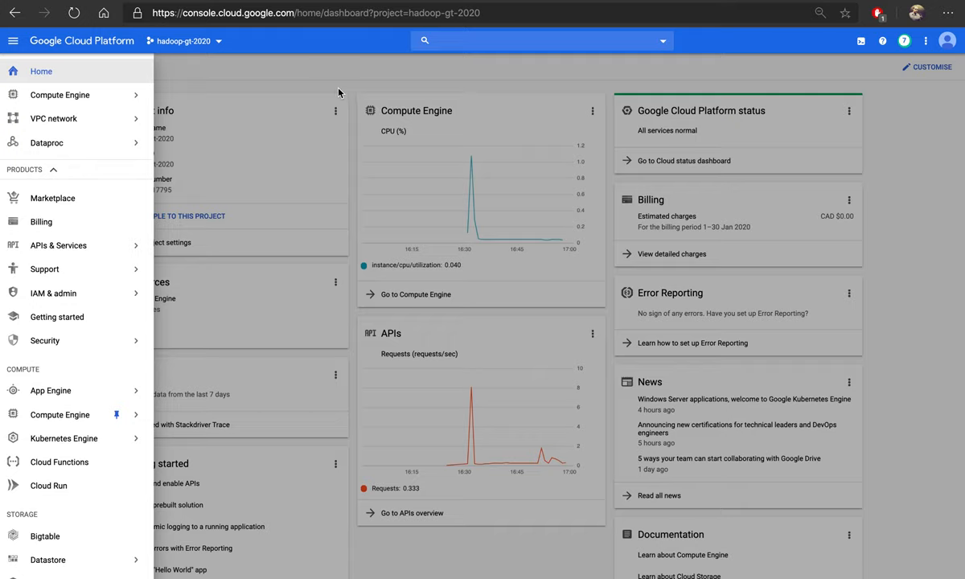
pyautogui.moveTo(274, 186)
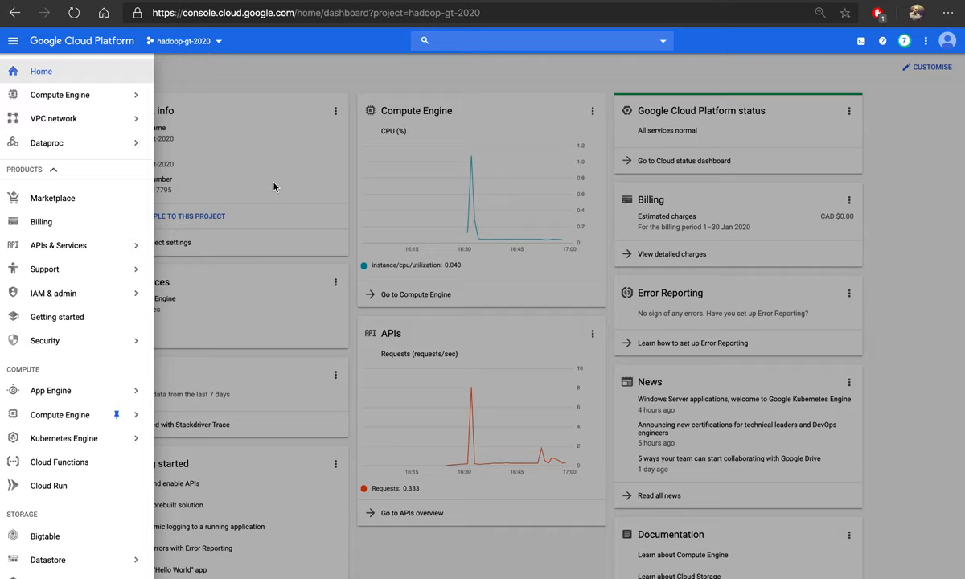
pyautogui.moveTo(201, 165)
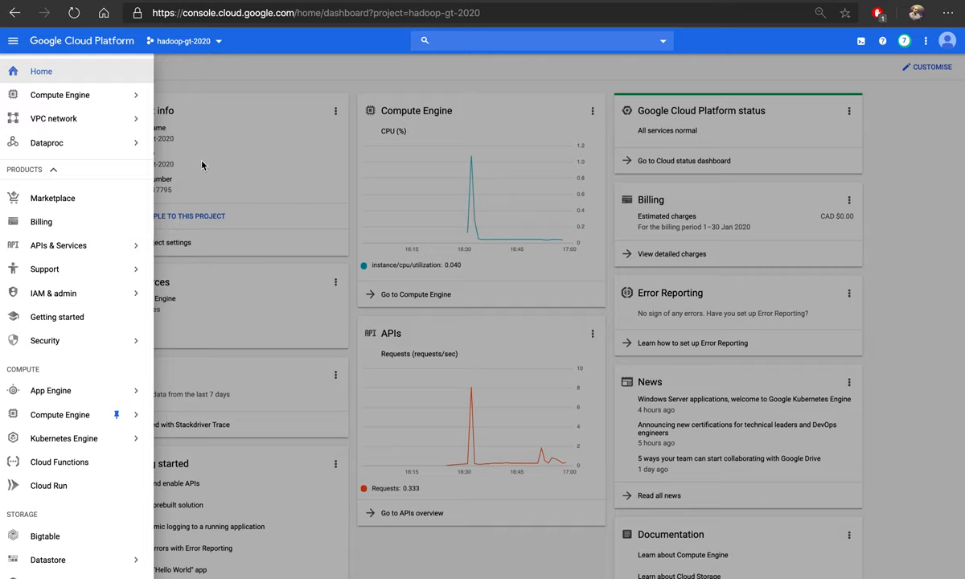
pyautogui.moveTo(200, 164)
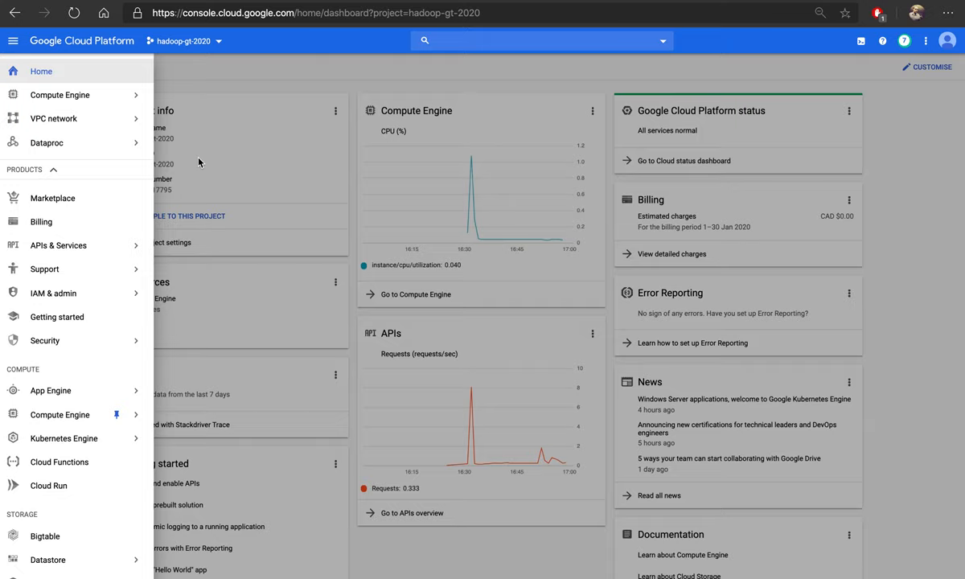
# Step: Go to VPC network's Firewall rules page, listing the five existing rules
pyautogui.click(46, 142)
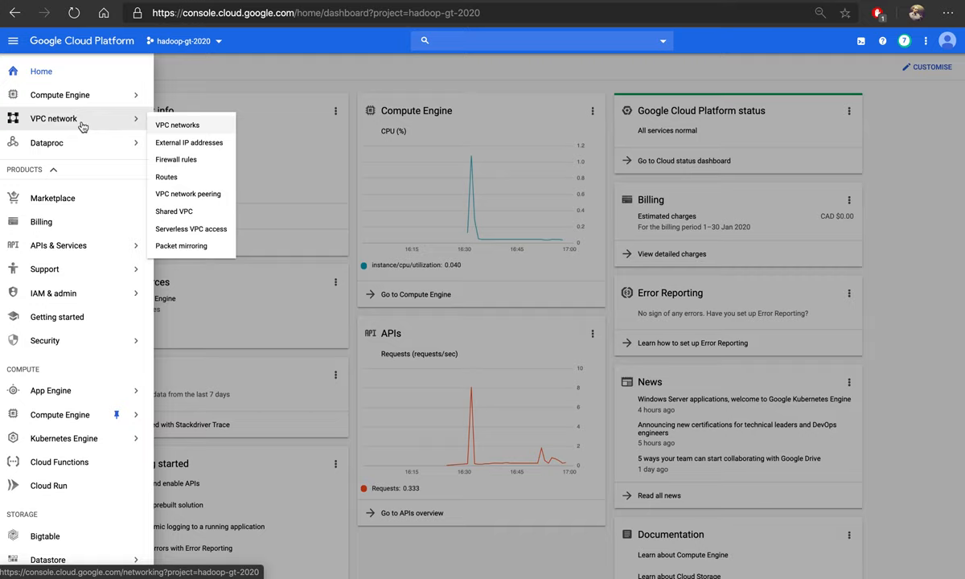
pyautogui.moveTo(51, 126)
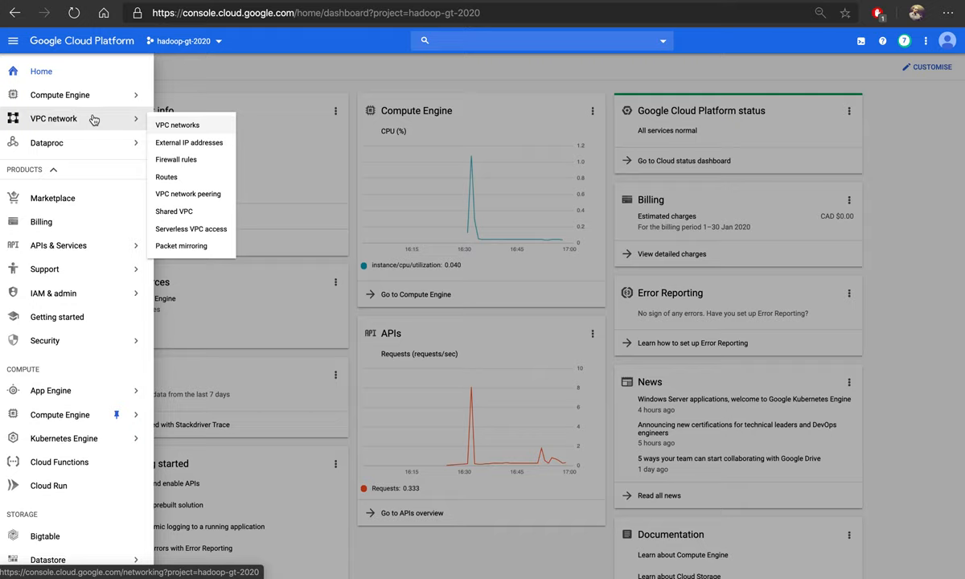
pyautogui.moveTo(95, 120)
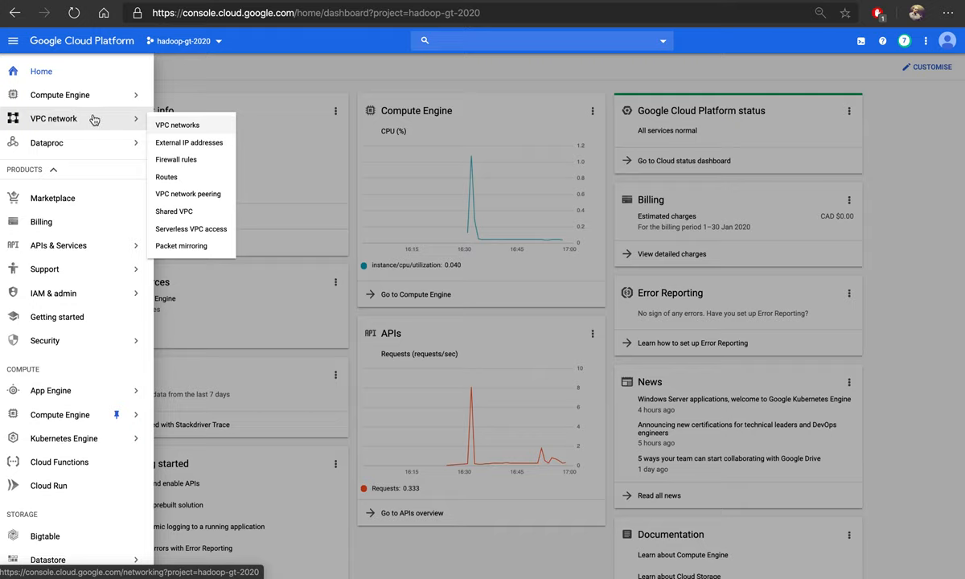
pyautogui.click(13, 41)
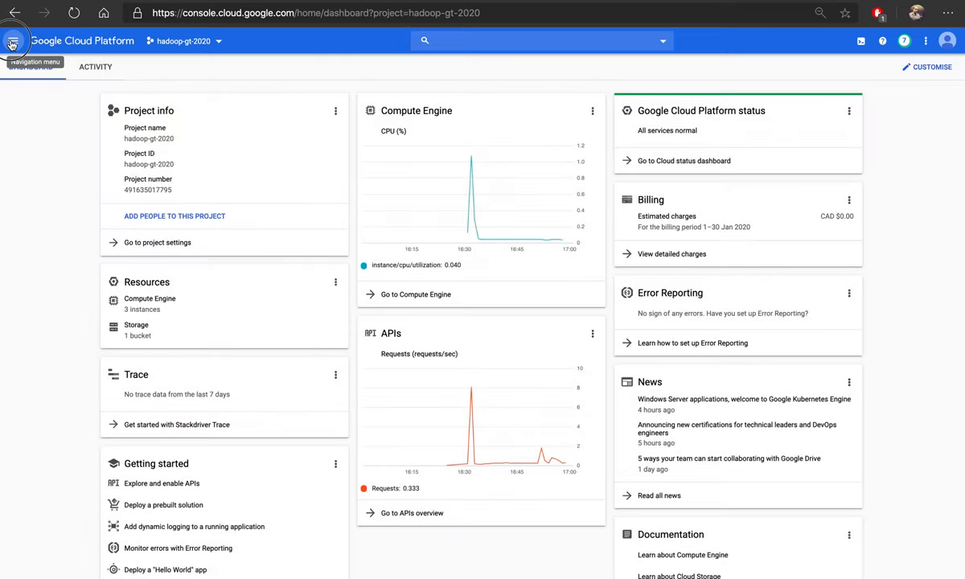
pyautogui.click(13, 41)
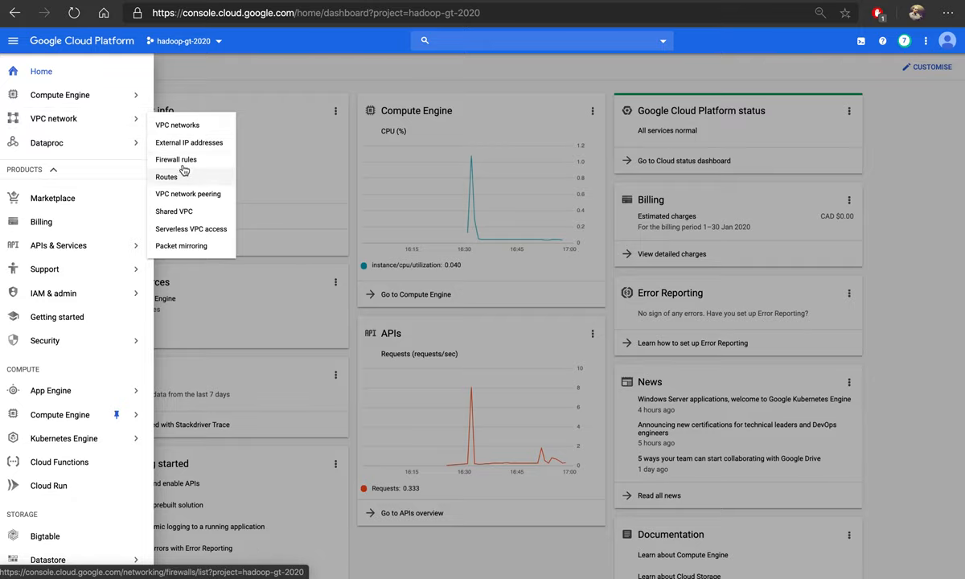
pyautogui.click(176, 159)
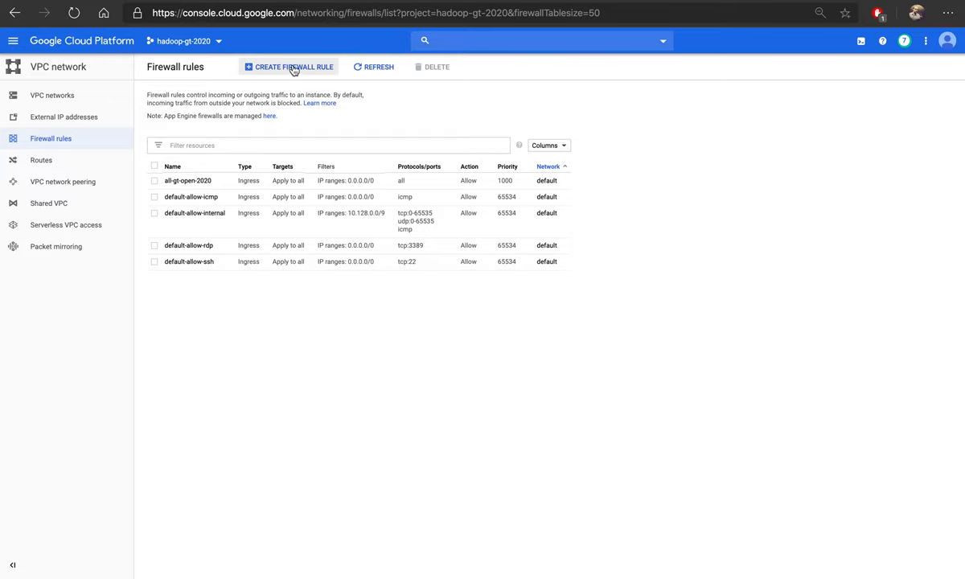
# Step: Create a new firewall rule and name it gt-open-all-2020
pyautogui.click(293, 66)
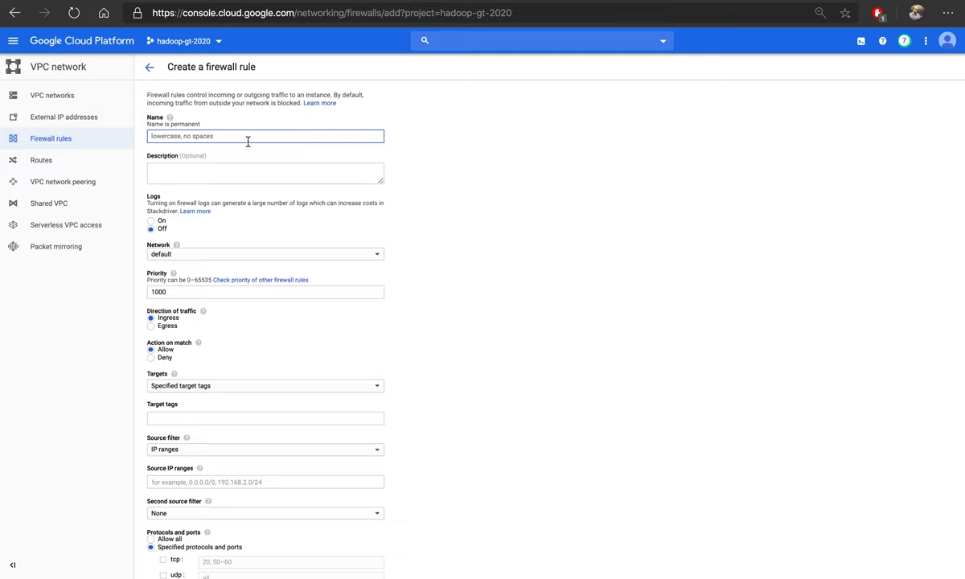
pyautogui.write('i')
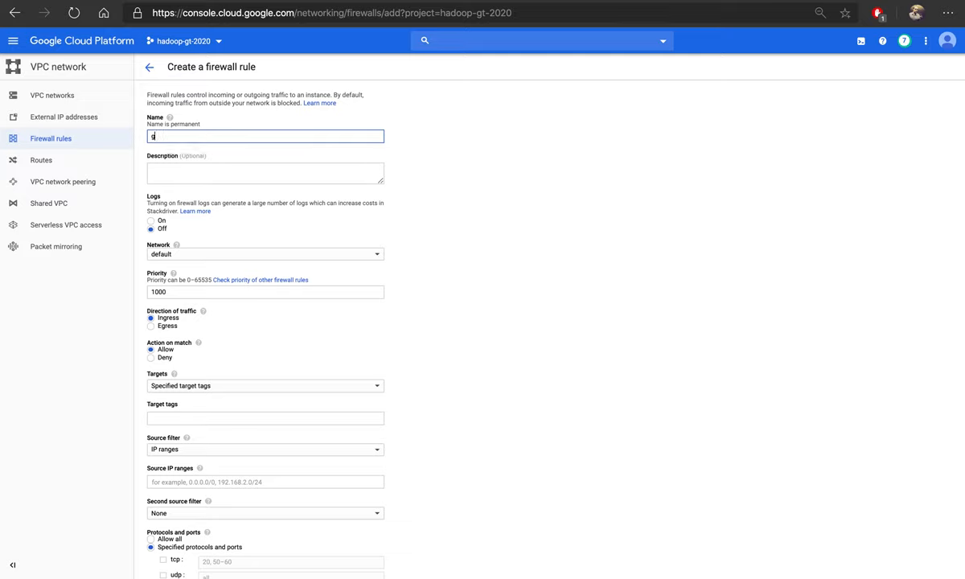
pyautogui.write('gt-open-all-2020')
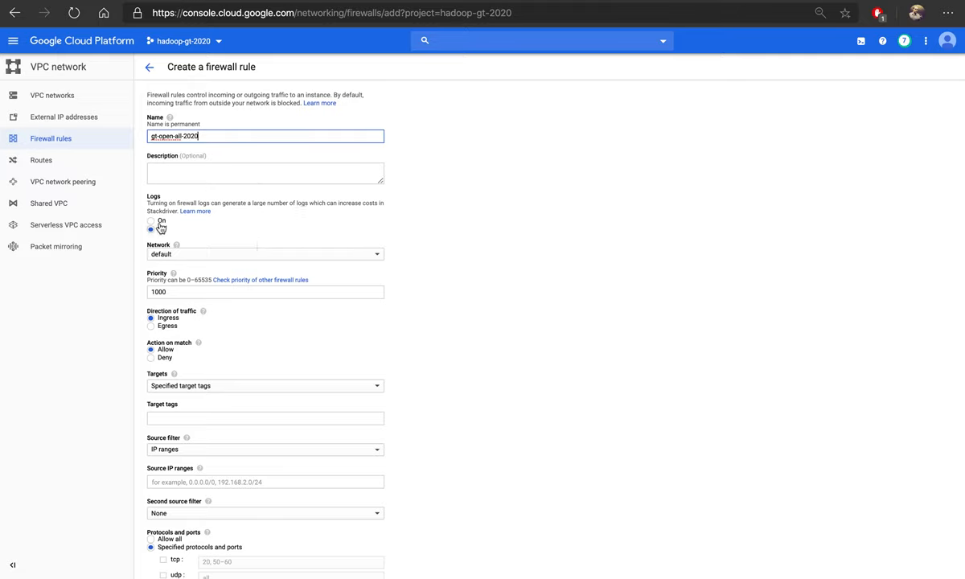
# Step: Set the rule's Targets to All instances in the network
pyautogui.click(151, 228)
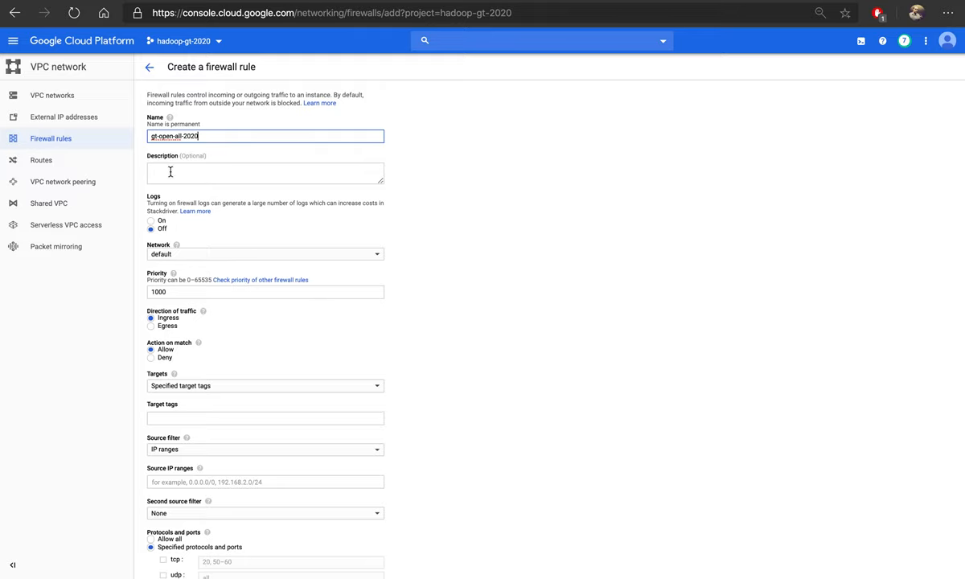
pyautogui.moveTo(226, 325)
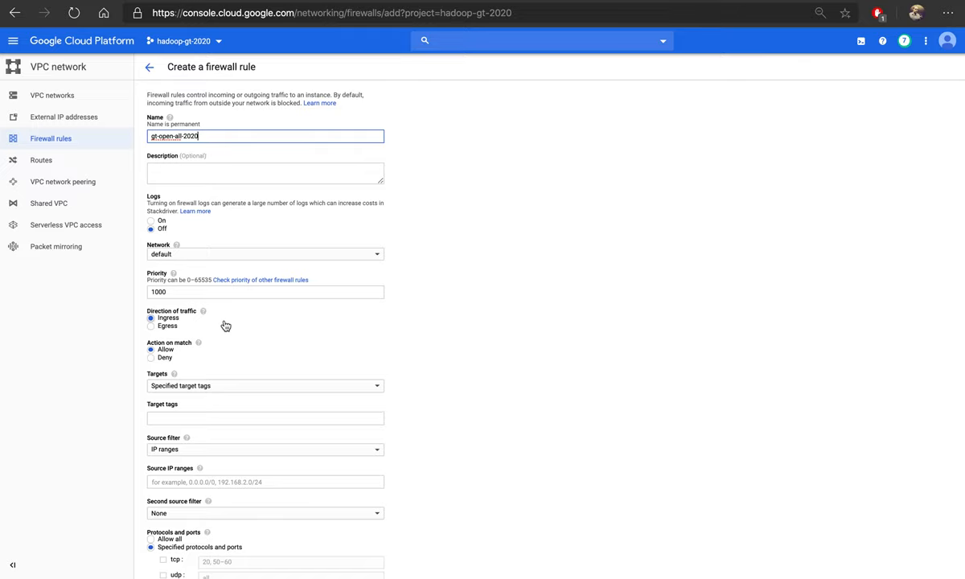
pyautogui.click(265, 385)
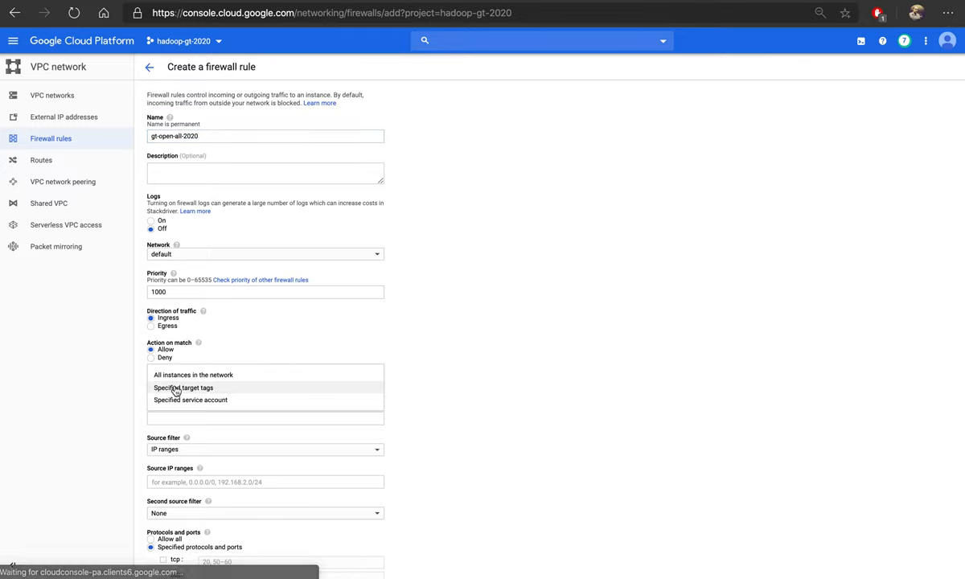
pyautogui.click(181, 375)
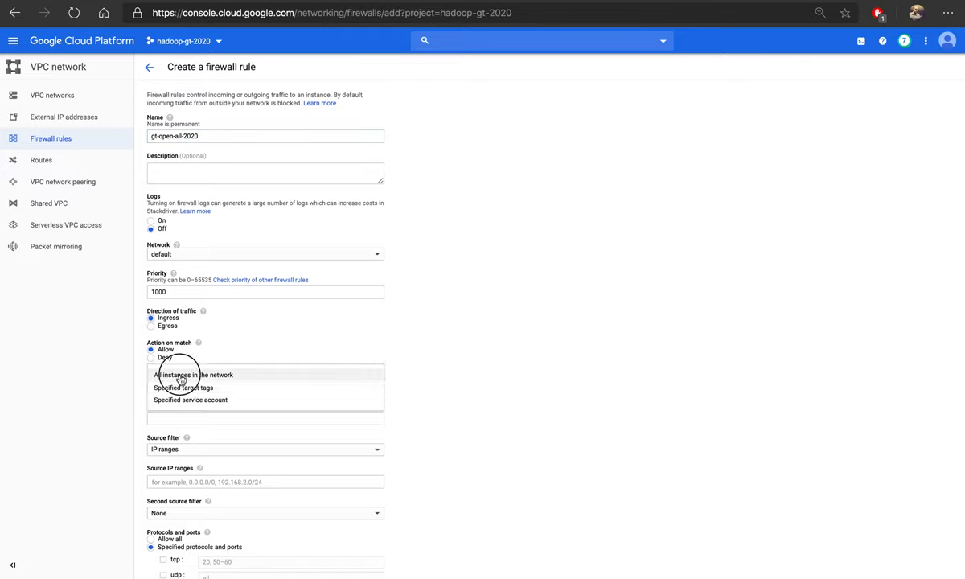
pyautogui.click(193, 375)
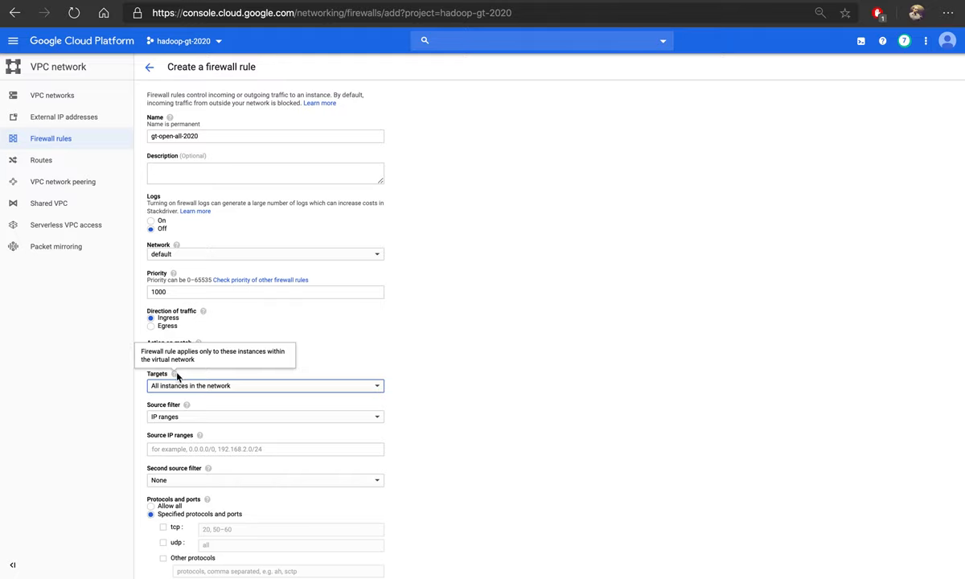
pyautogui.scroll(-3)
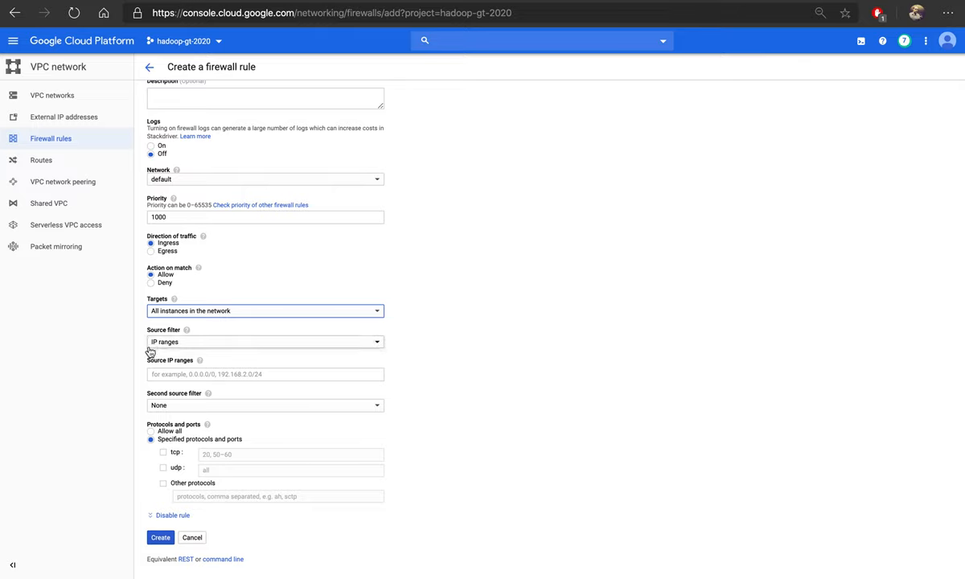
# Step: Enter source IP range 0.0.0.0/0 and choose Allow all protocols and ports
pyautogui.click(266, 374)
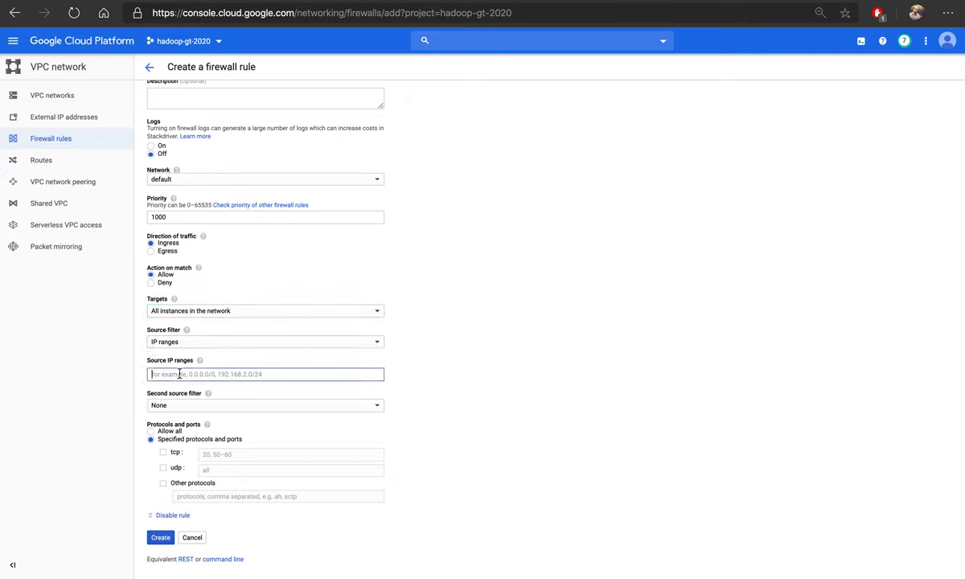
pyautogui.write('0.0.0.0/0')
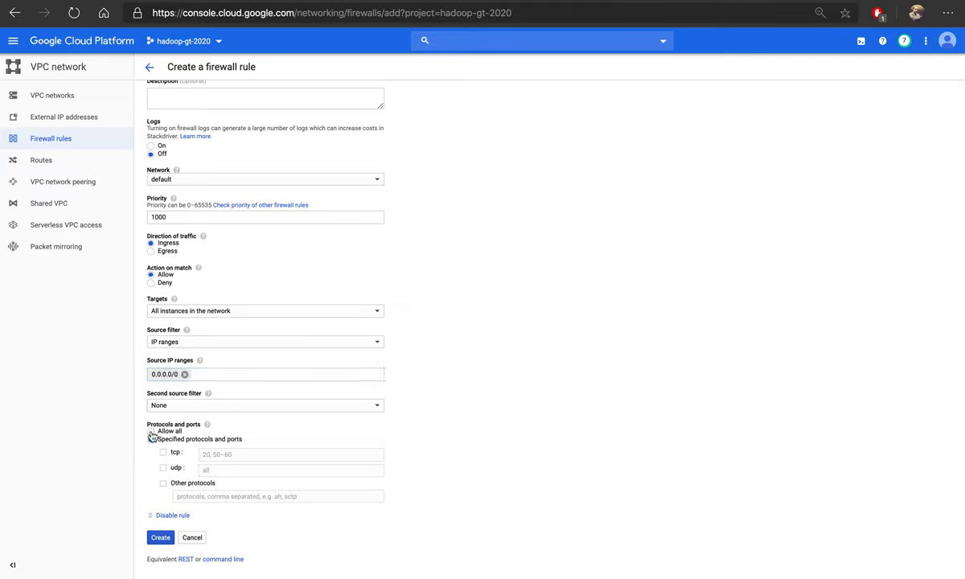
pyautogui.click(151, 439)
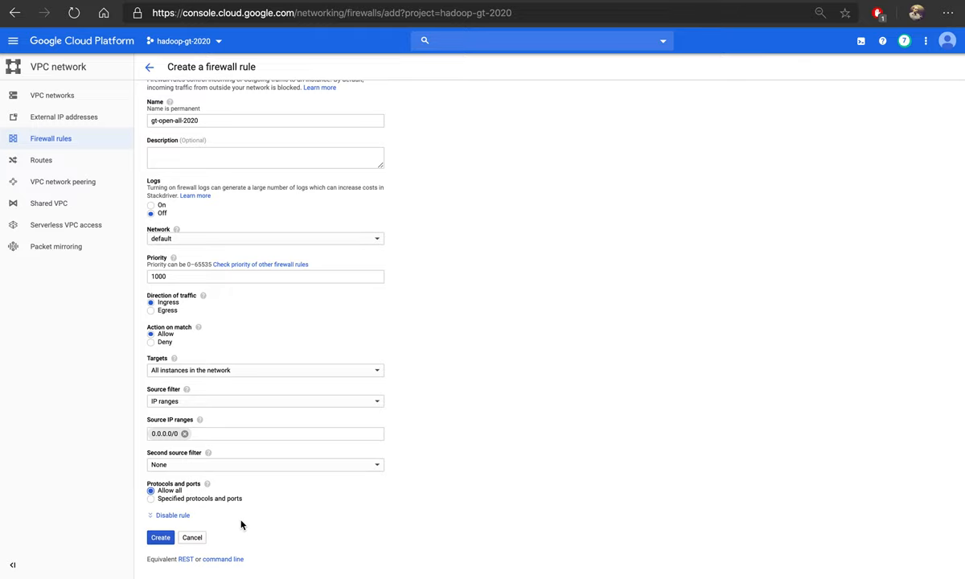
pyautogui.moveTo(236, 423)
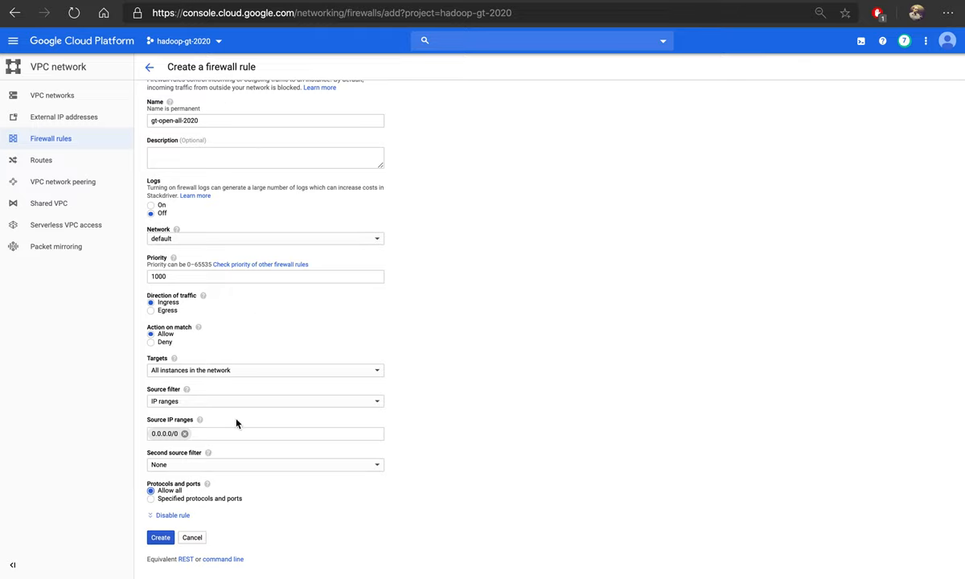